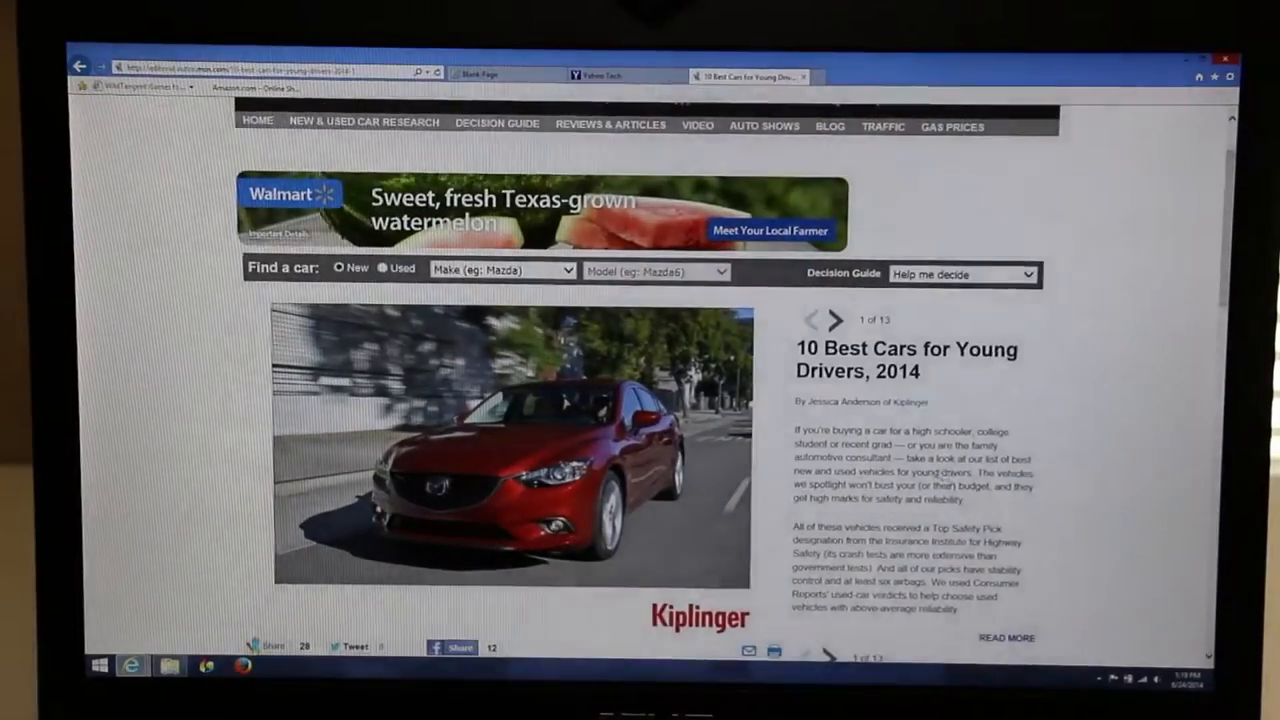
scroll(down, 3)
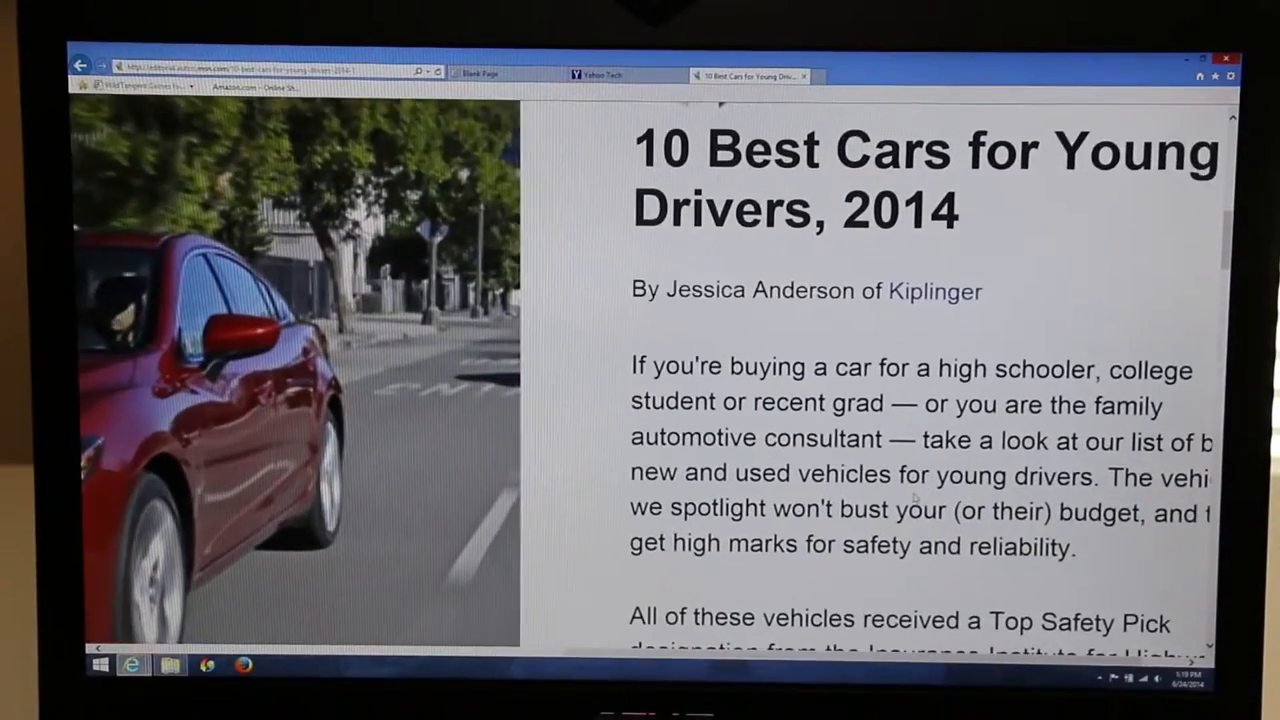
scroll(down, 3)
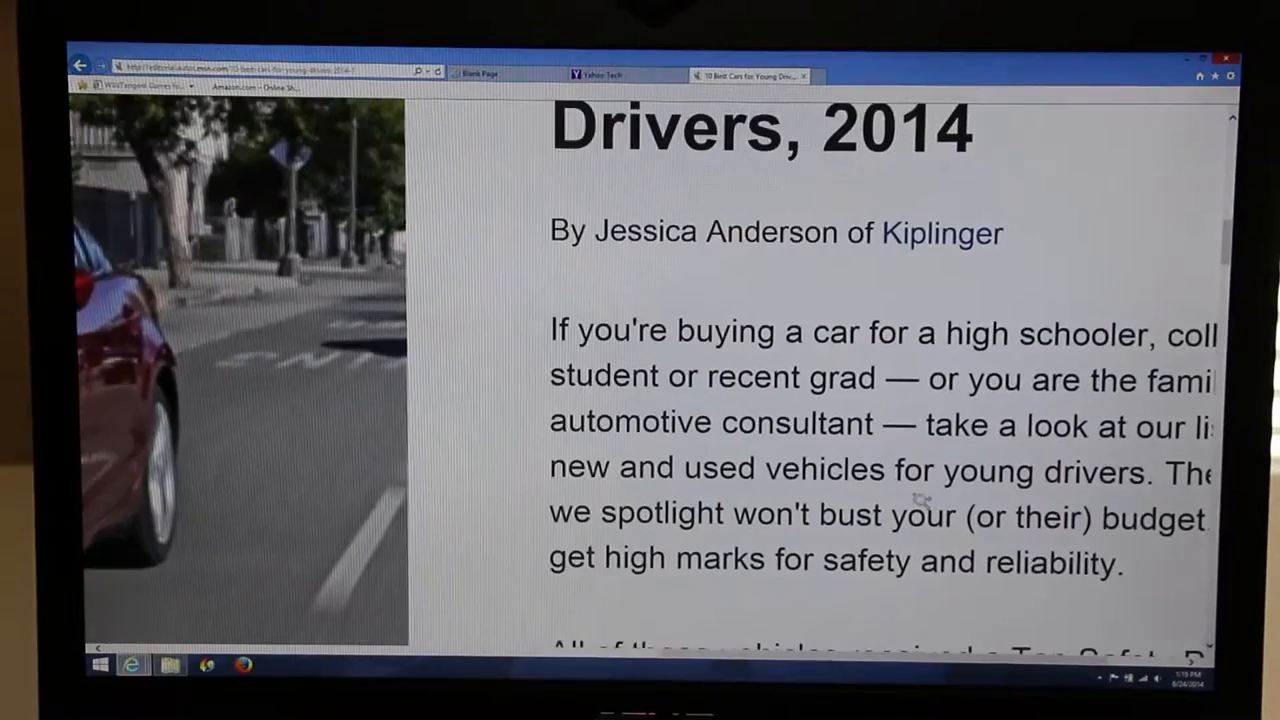
scroll(down, 3)
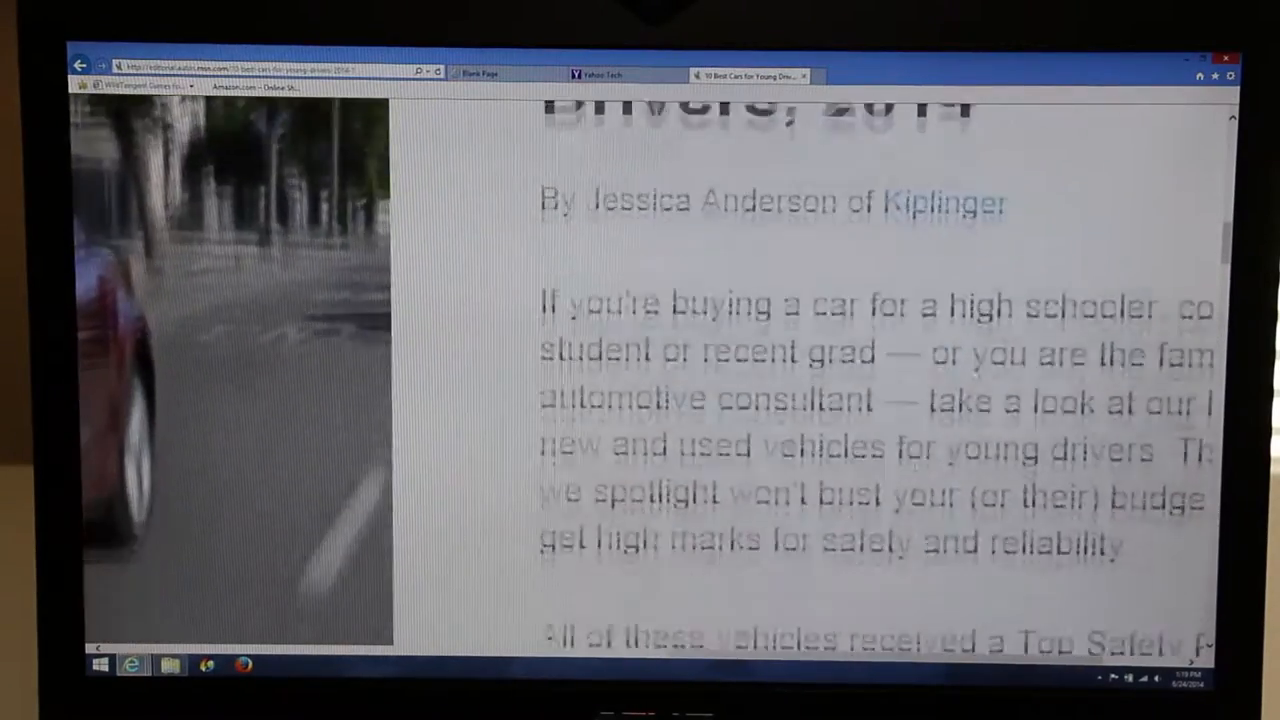
scroll(down, 3)
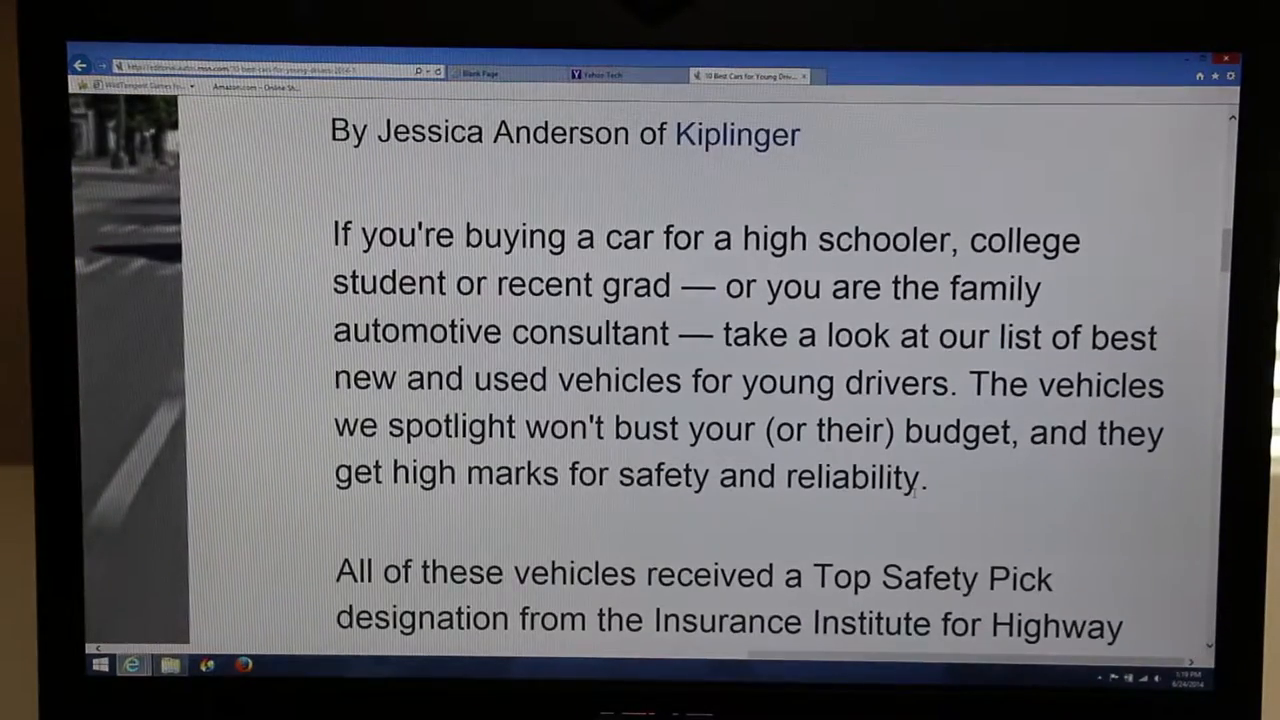
scroll(down, 3)
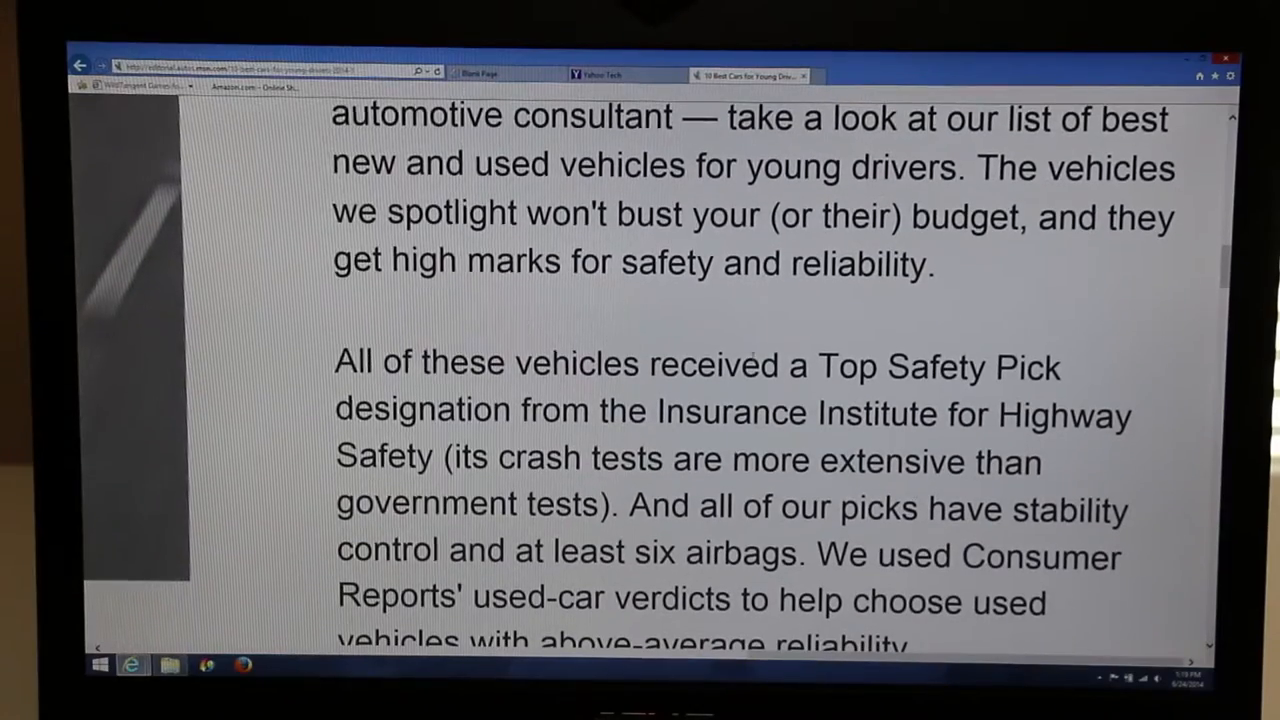
scroll(up, 3)
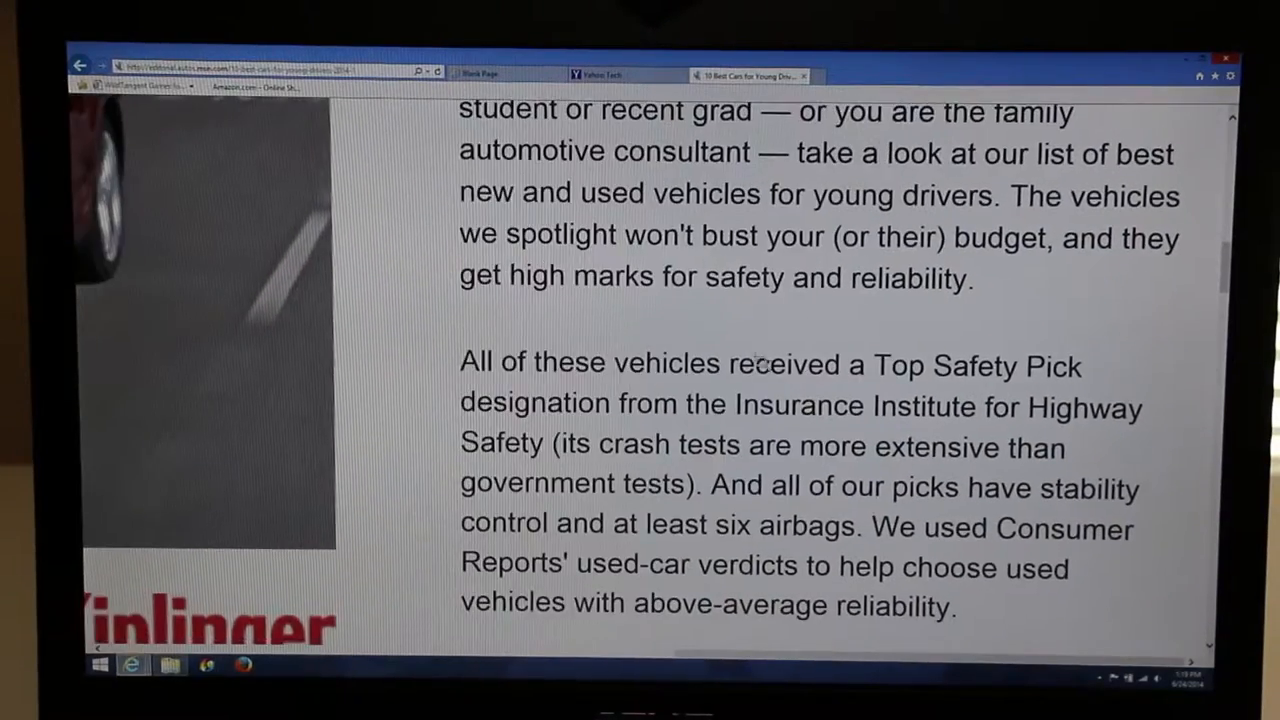
scroll(up, 3)
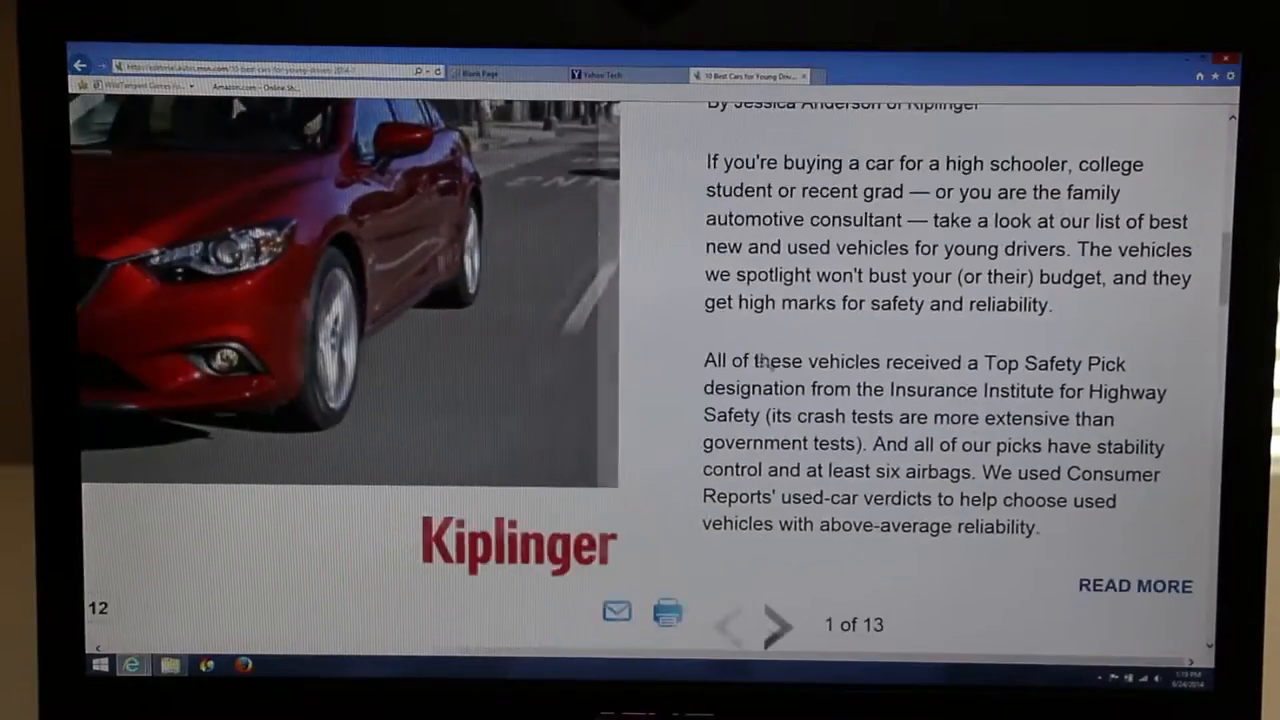
scroll(up, 3)
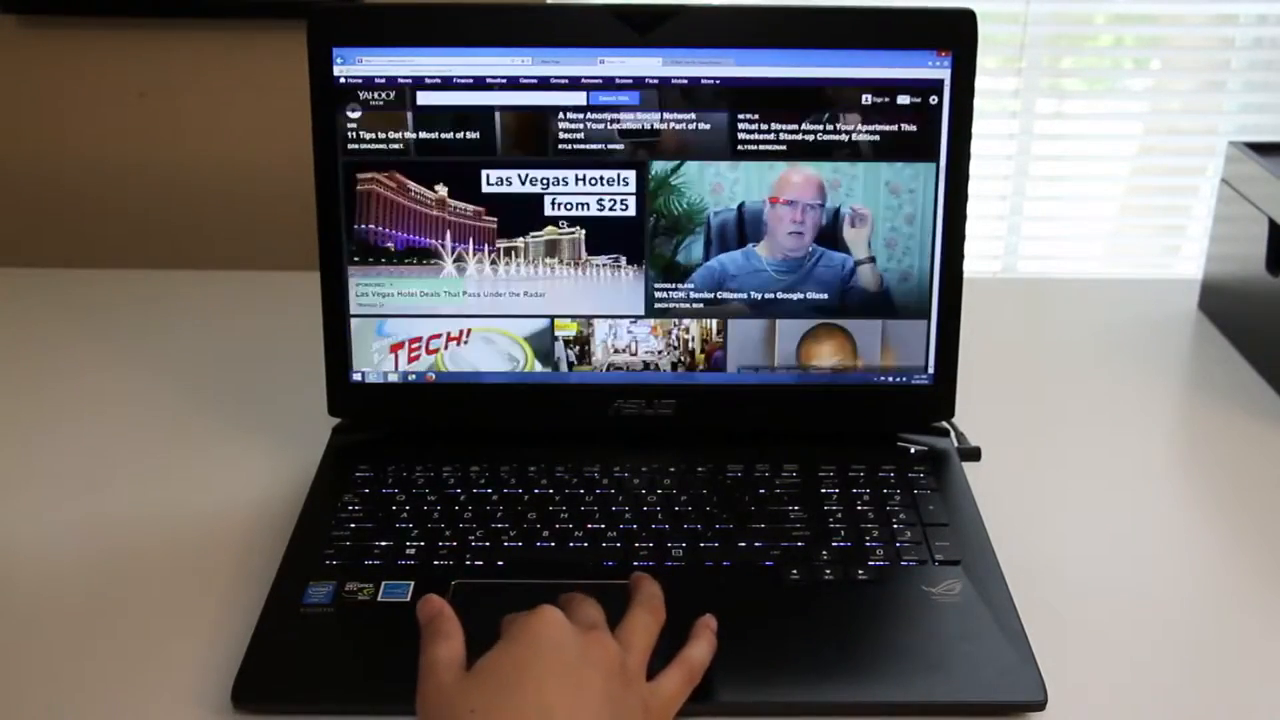
scroll(down, 3)
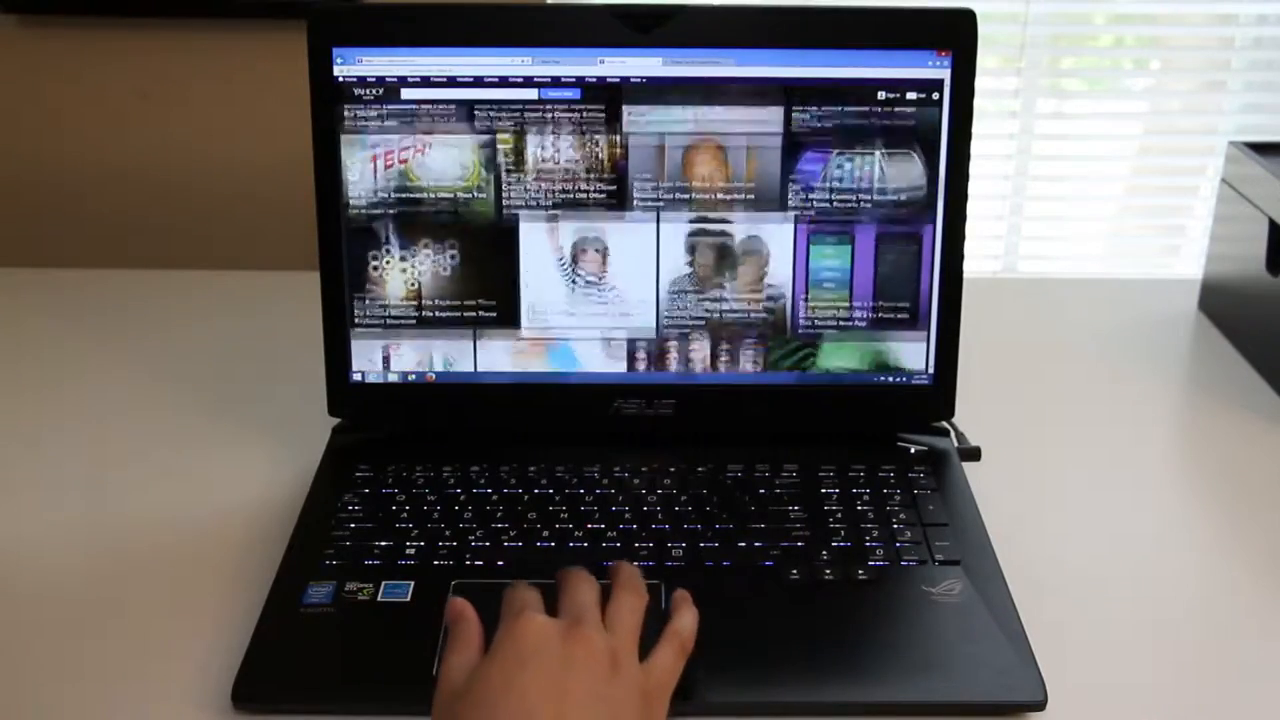